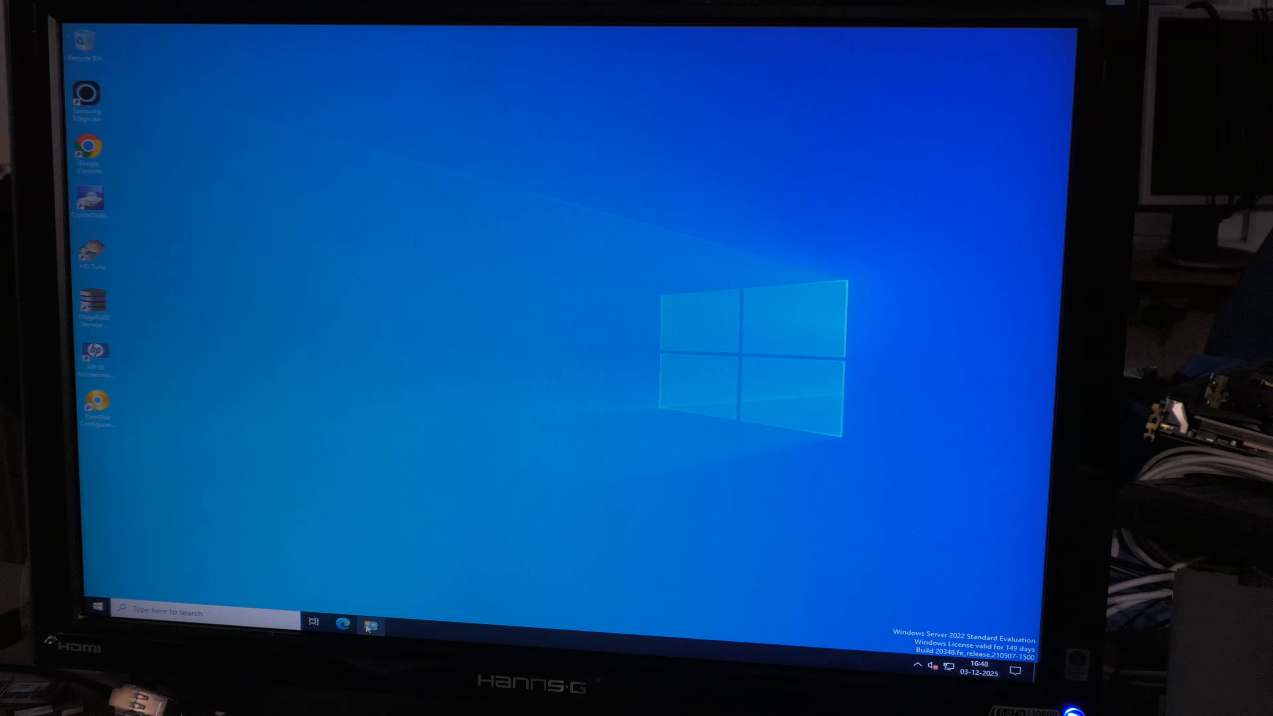
Show This PC's About page listing the Xeon E5-2640 v2 CPU and 192 GB RAM.
left_click(372, 626)
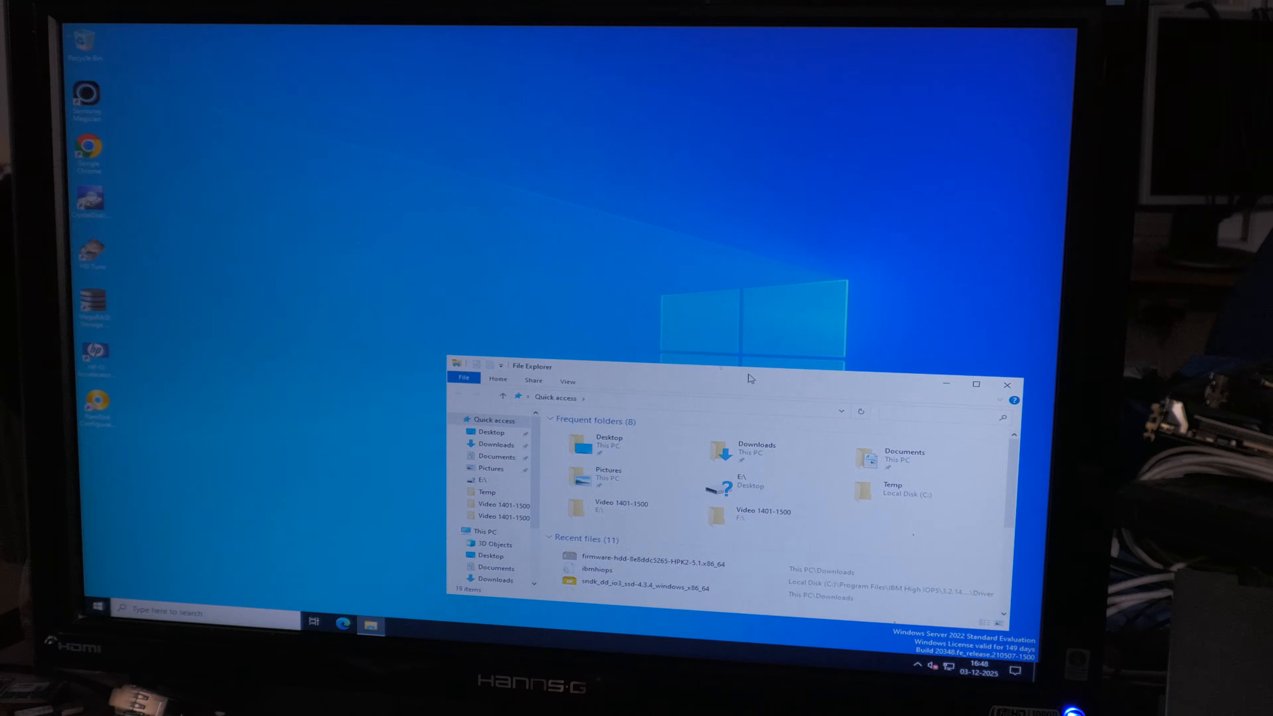
right_click(346, 301)
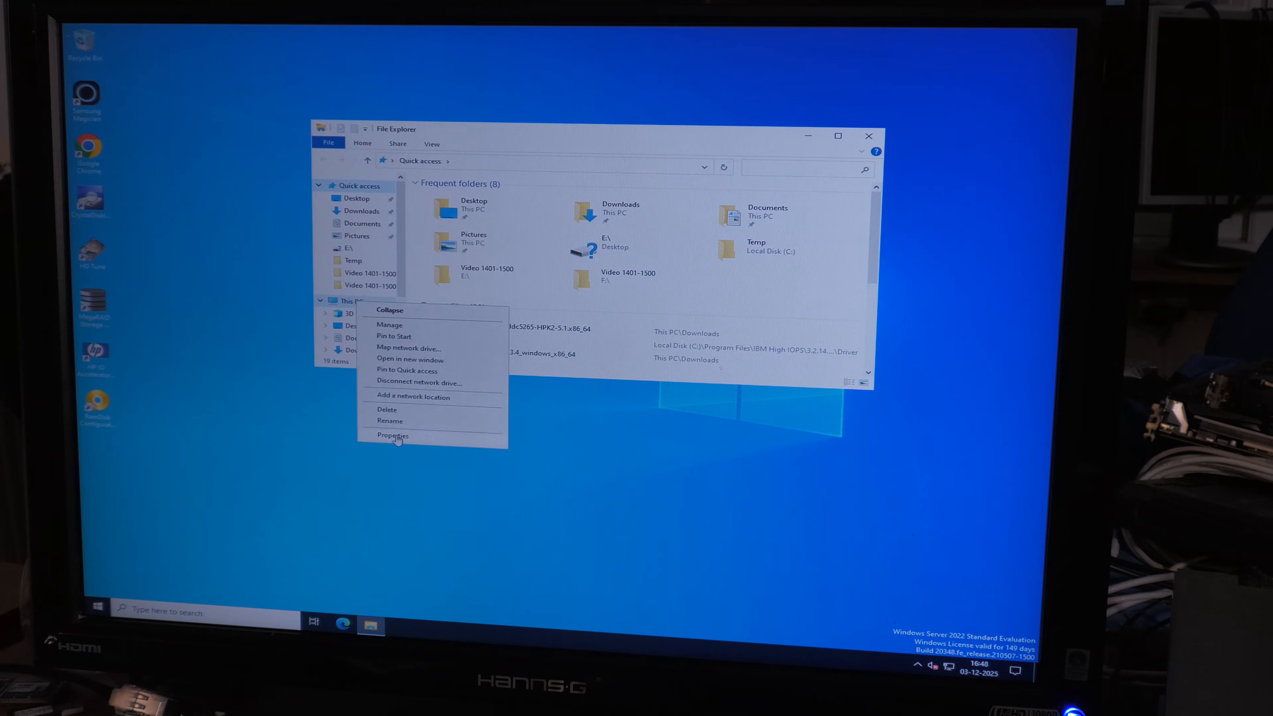
left_click(392, 437)
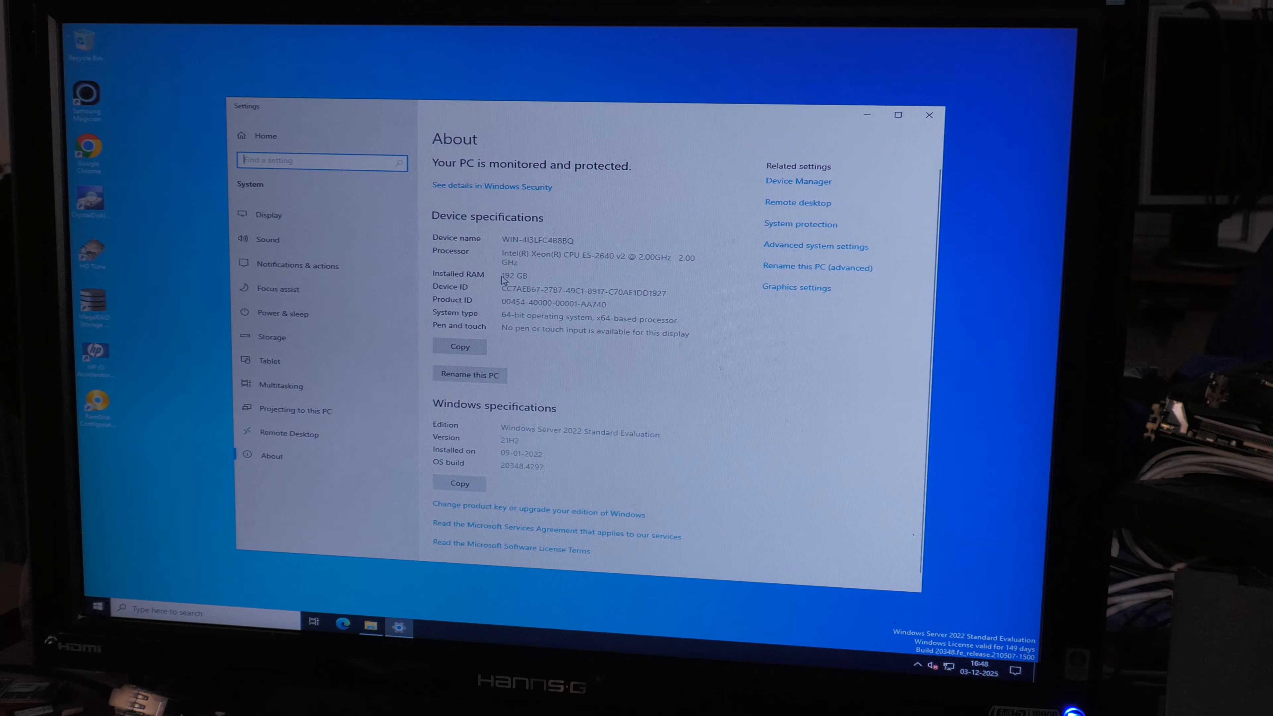
double_click(513, 276)
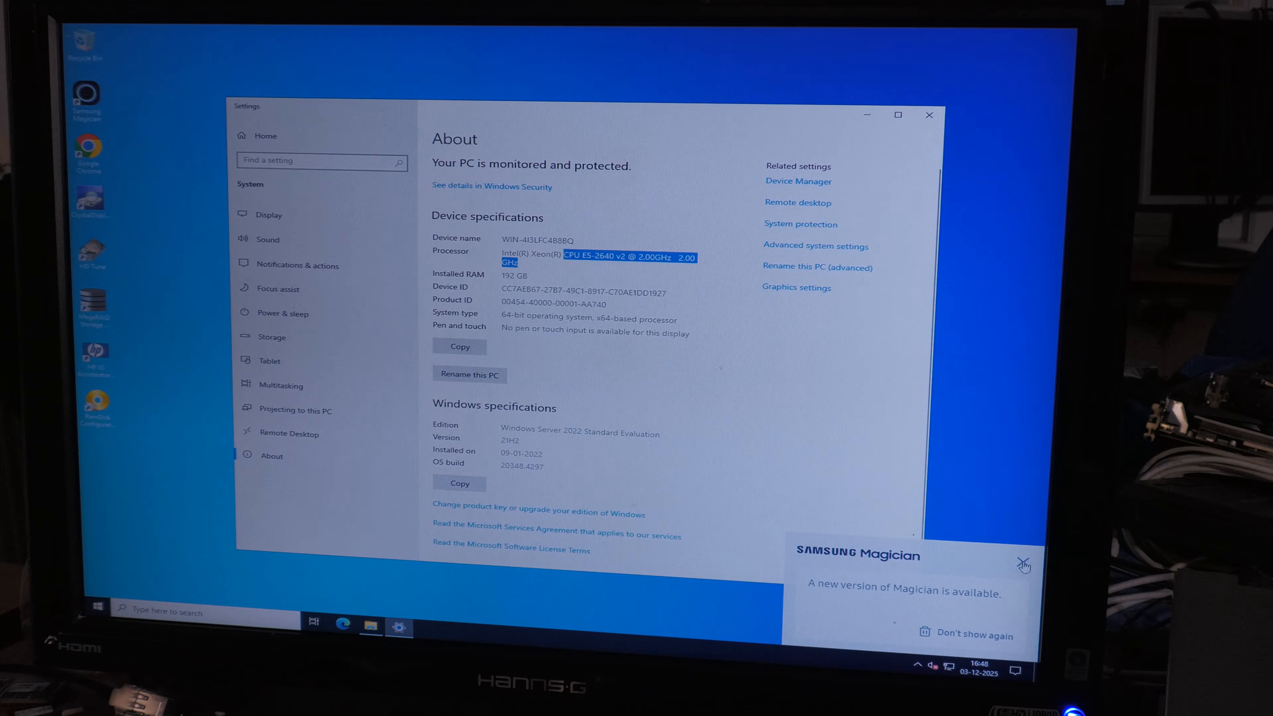
left_click(1025, 566)
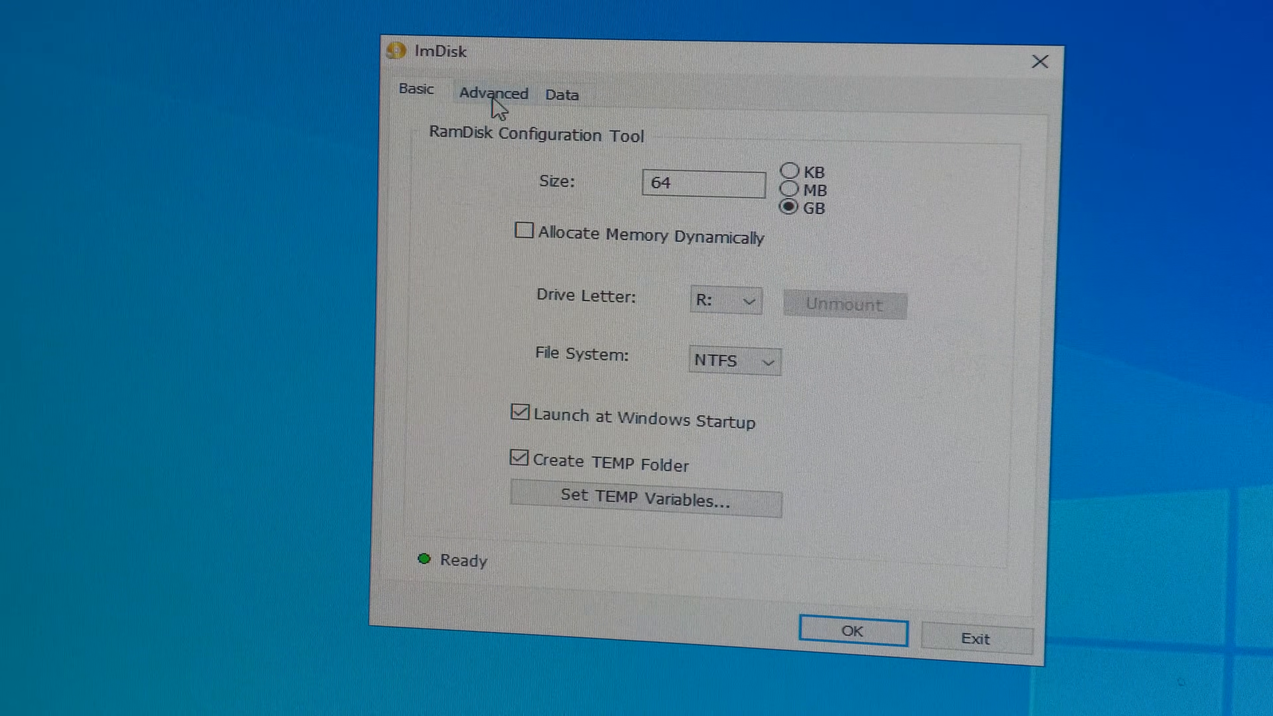
Confirm the 64 KB cluster, RamDisk-labelled settings and remount the 64 GB RAM disk as R:.
left_click(491, 94)
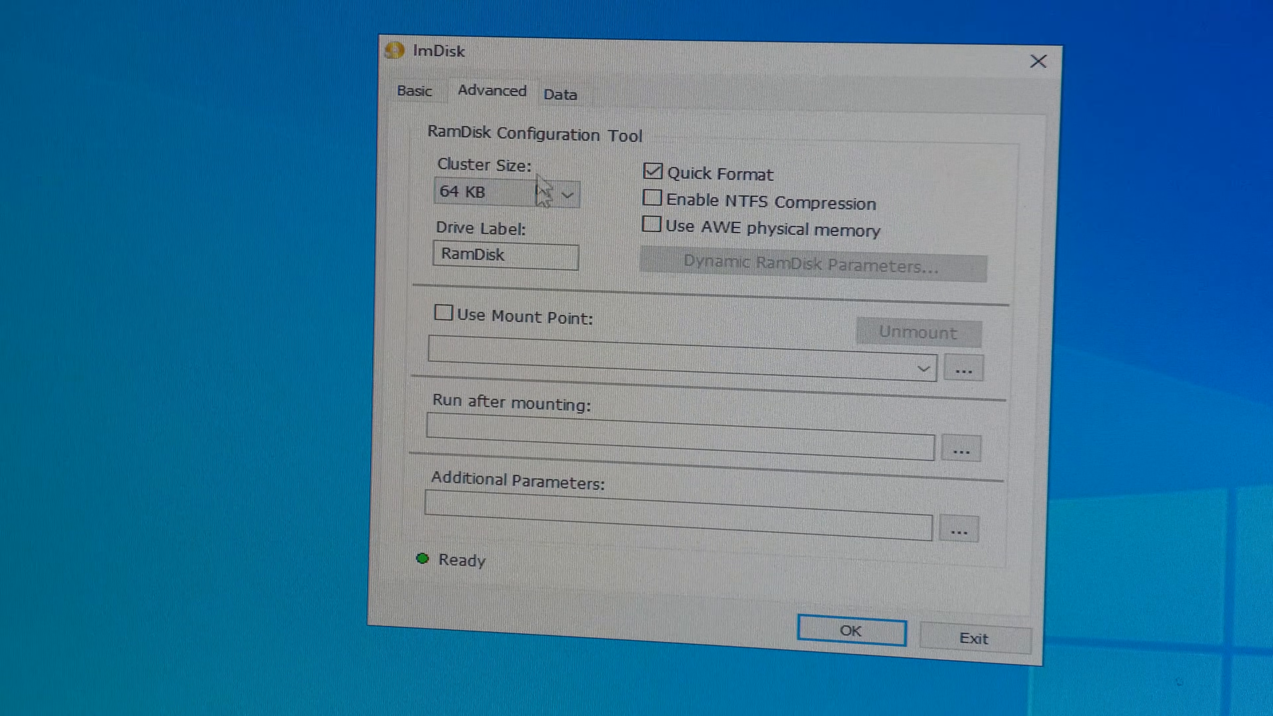
mouse_move(490, 219)
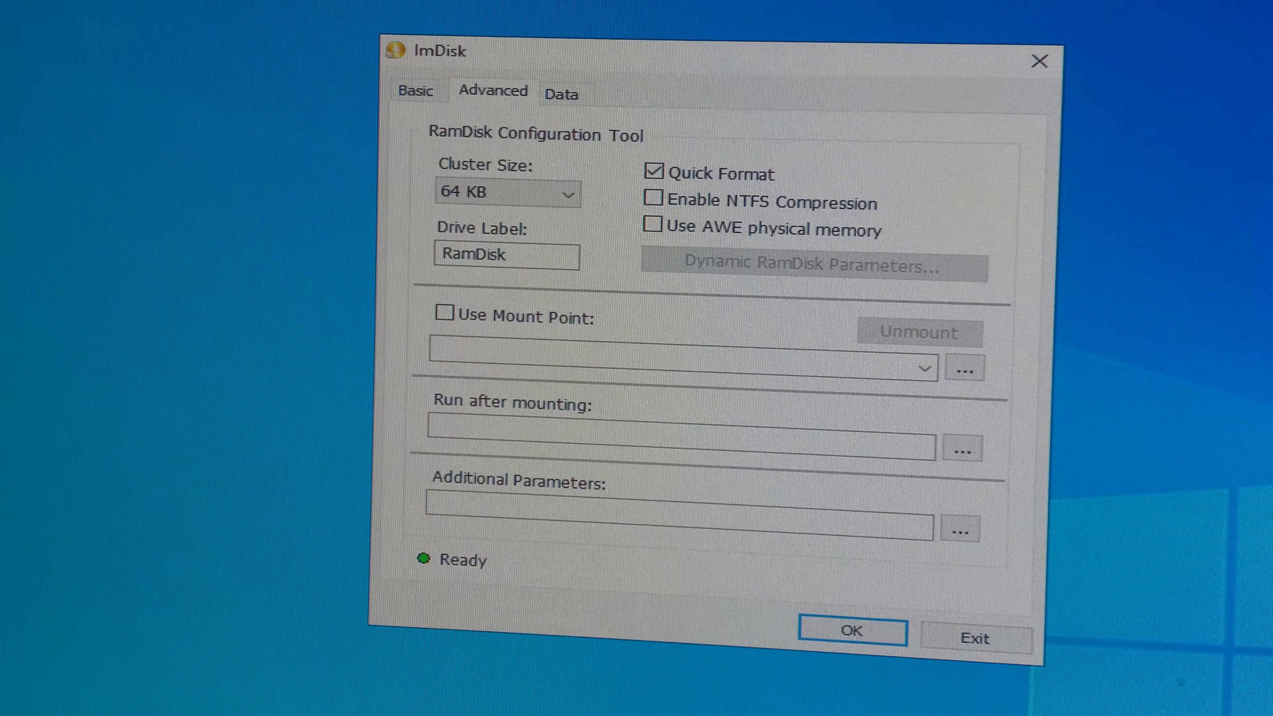
left_click(853, 631)
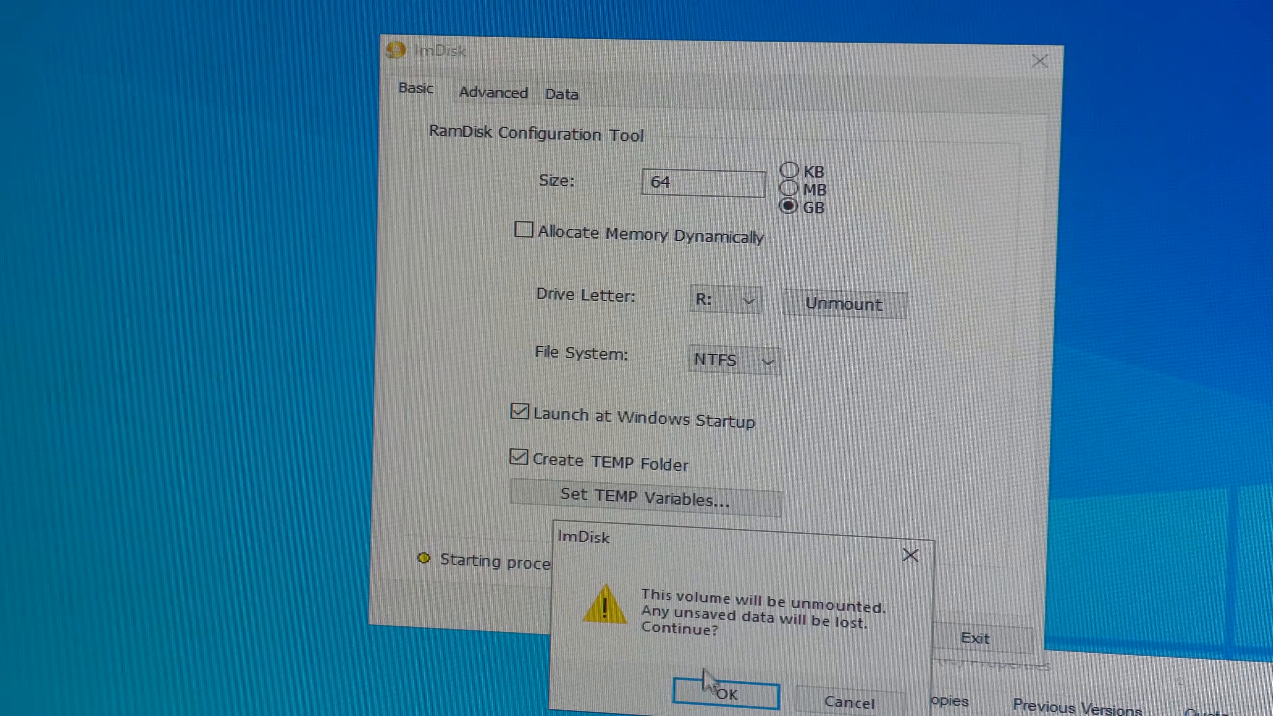
left_click(724, 694)
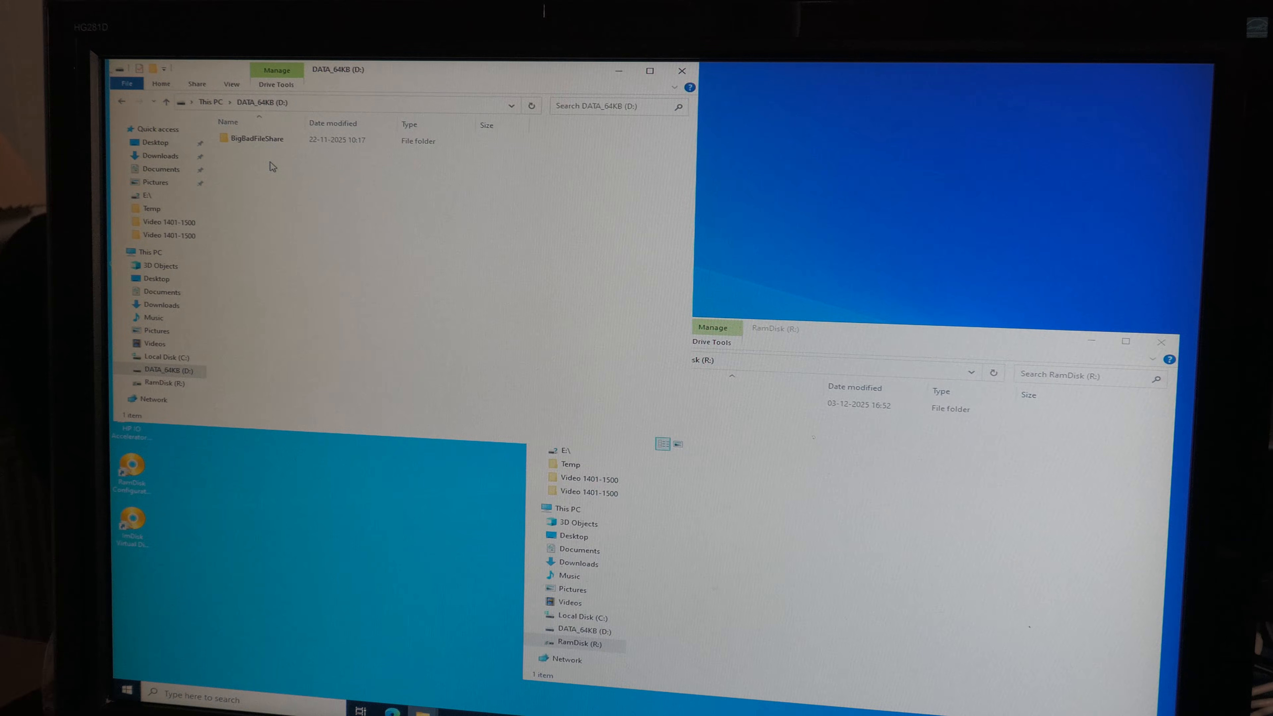
Copy the 22.5 GB MKV from BigBadFileShare on D: onto RamDisk (R:).
double_click(256, 139)
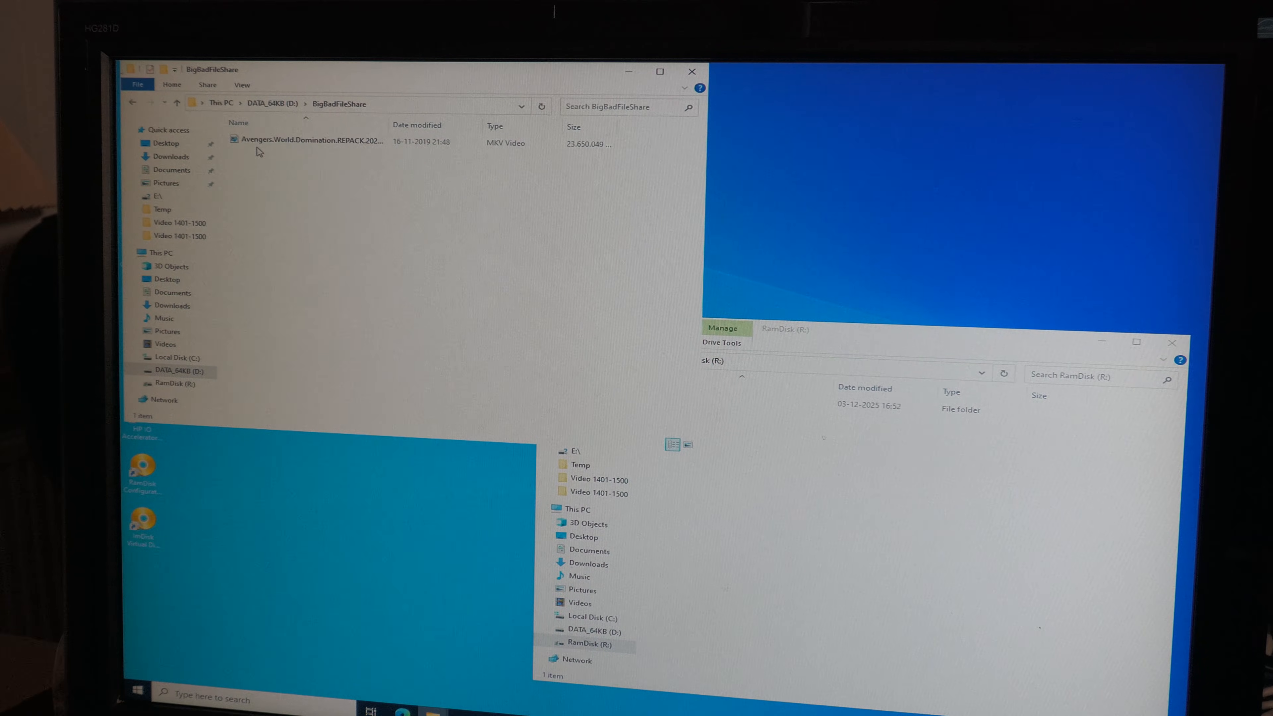
mouse_move(875, 584)
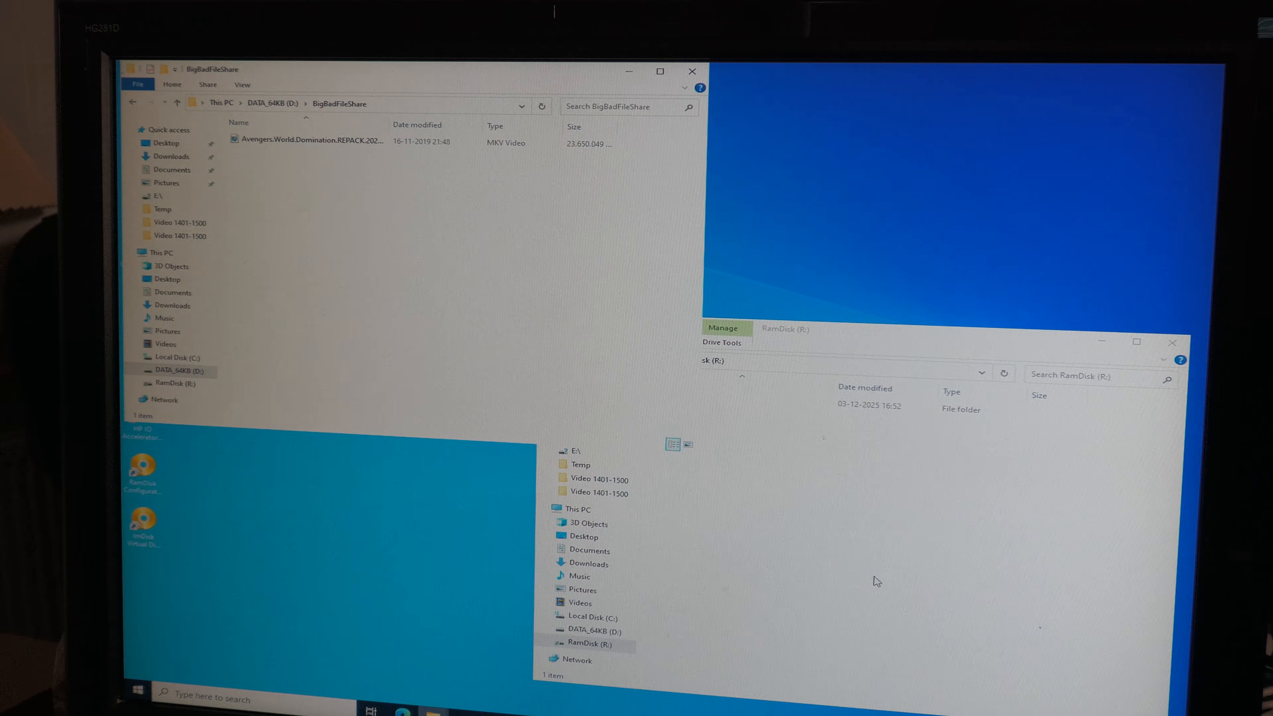
left_click_drag(308, 144, 864, 528)
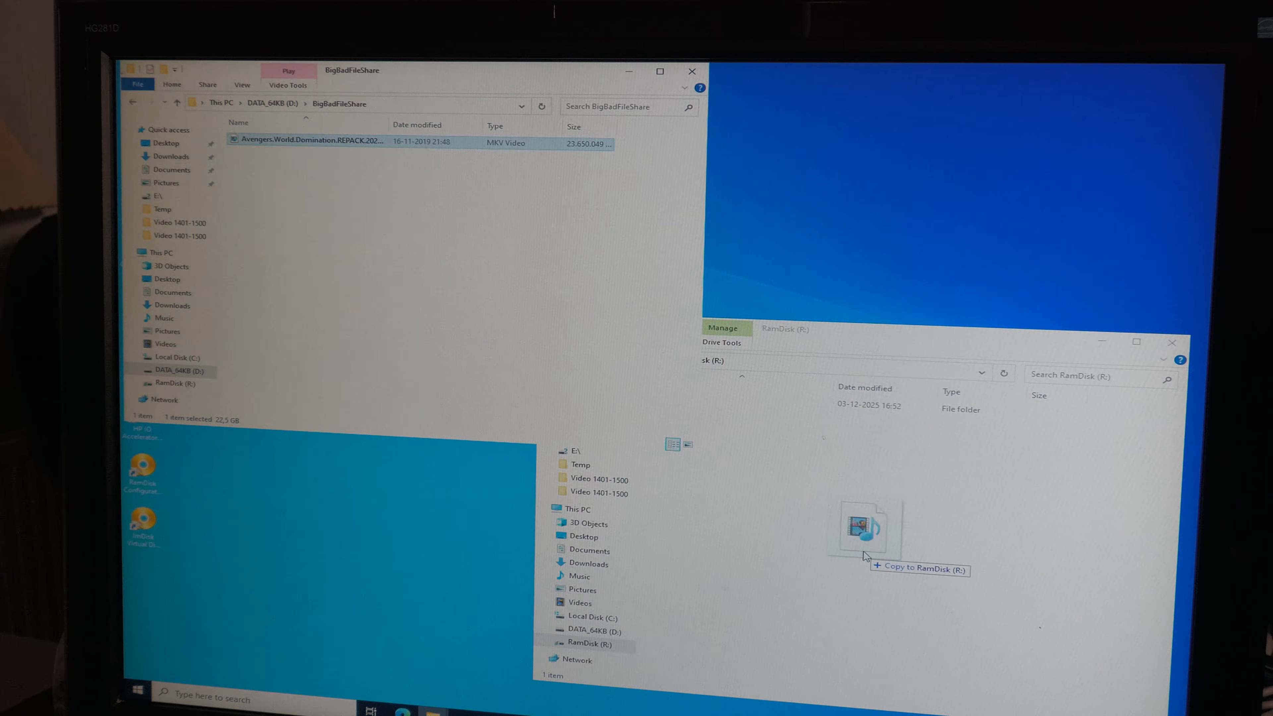
right_click(868, 555)
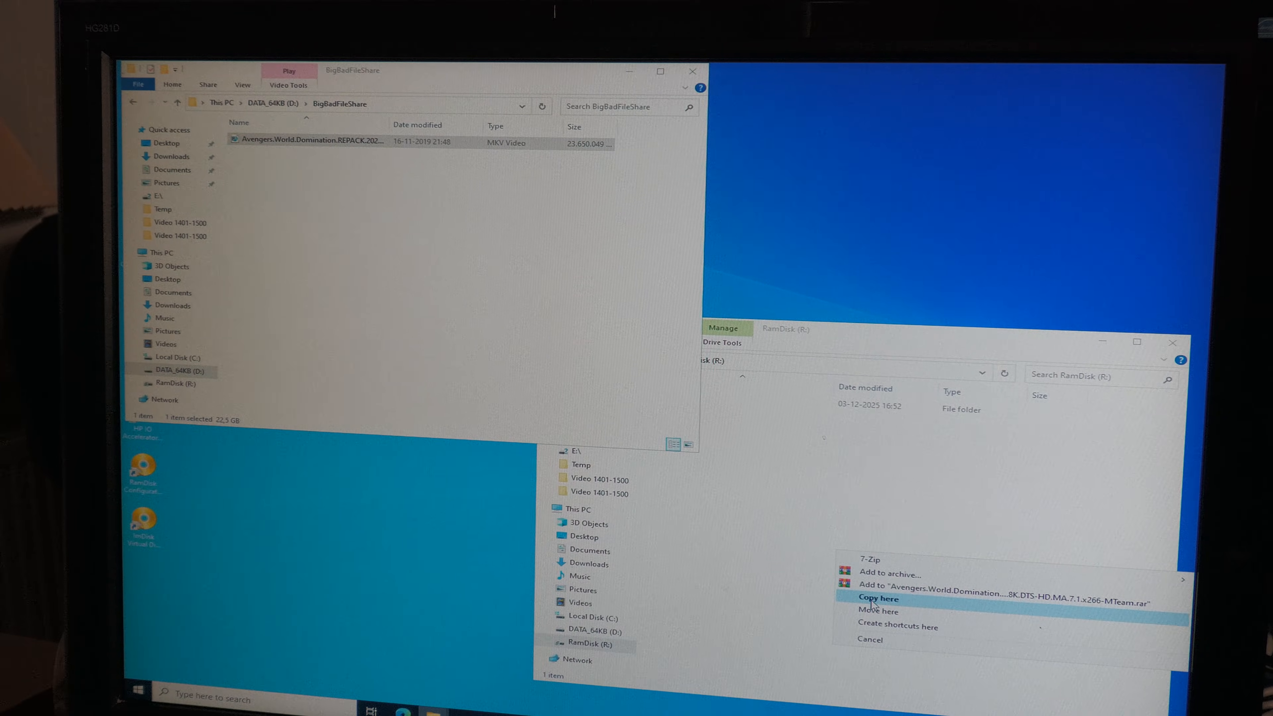
left_click(875, 600)
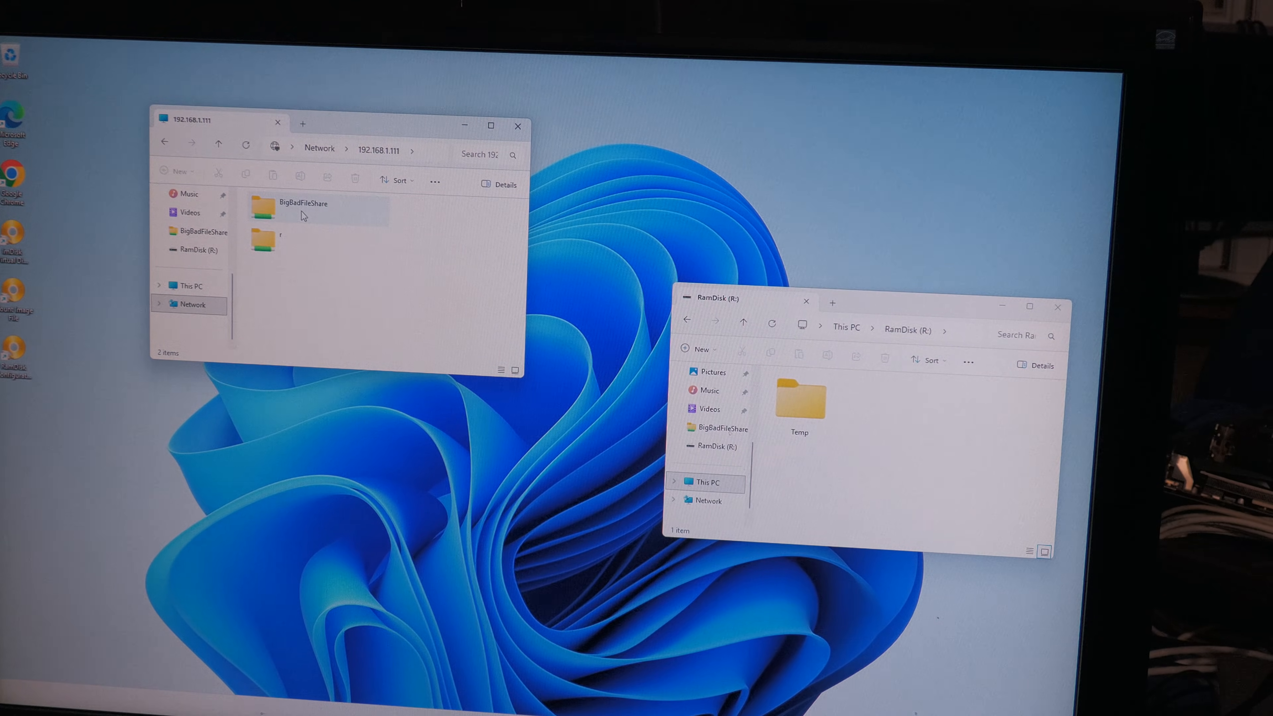
Browse into the 192.168.1.111 server's second shared folder holding Temp and the Avengers MKV.
left_click(267, 242)
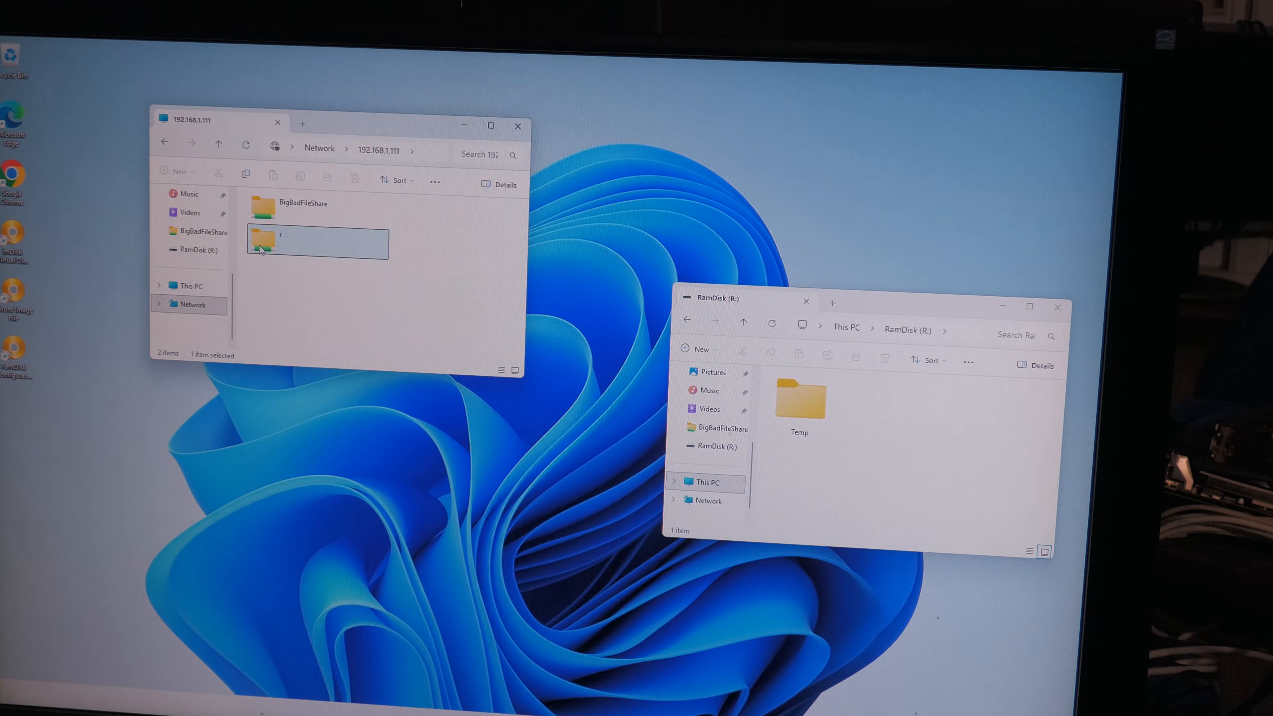
double_click(262, 241)
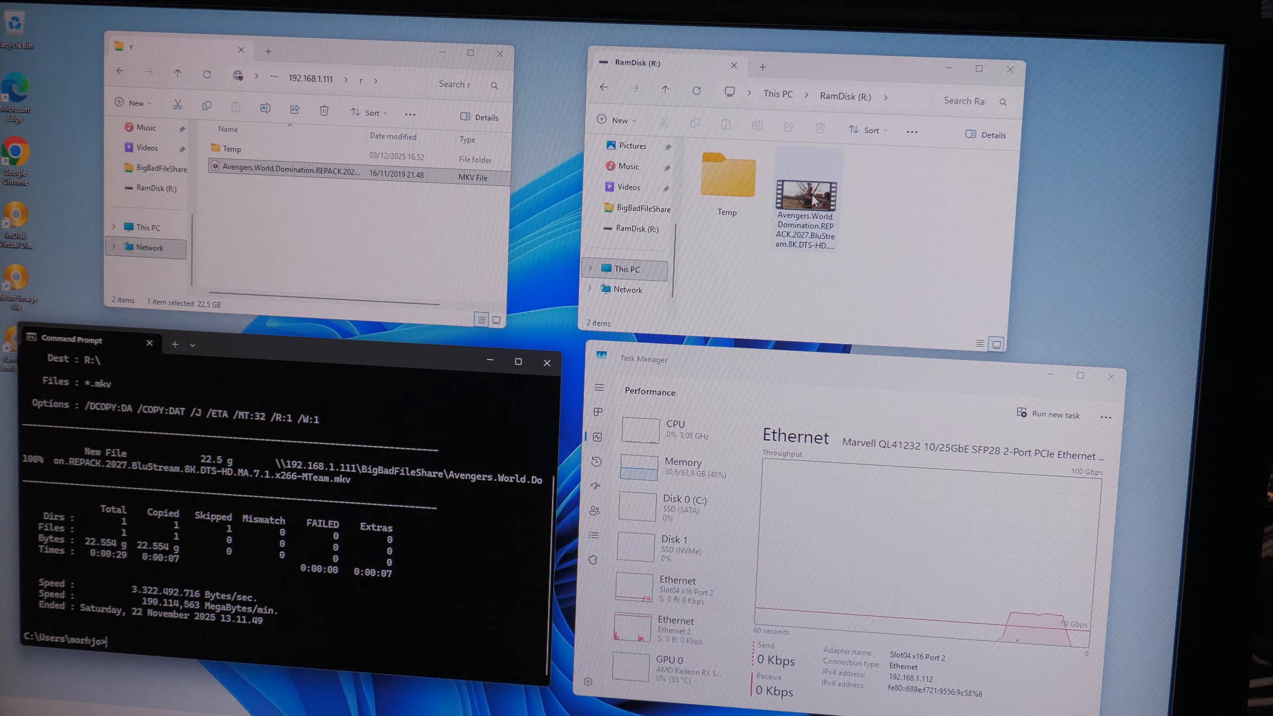
Delete the MKV from R: and rerun robocopy with /J /MT:32 to fetch it from BigBadFileShare again.
left_click(819, 128)
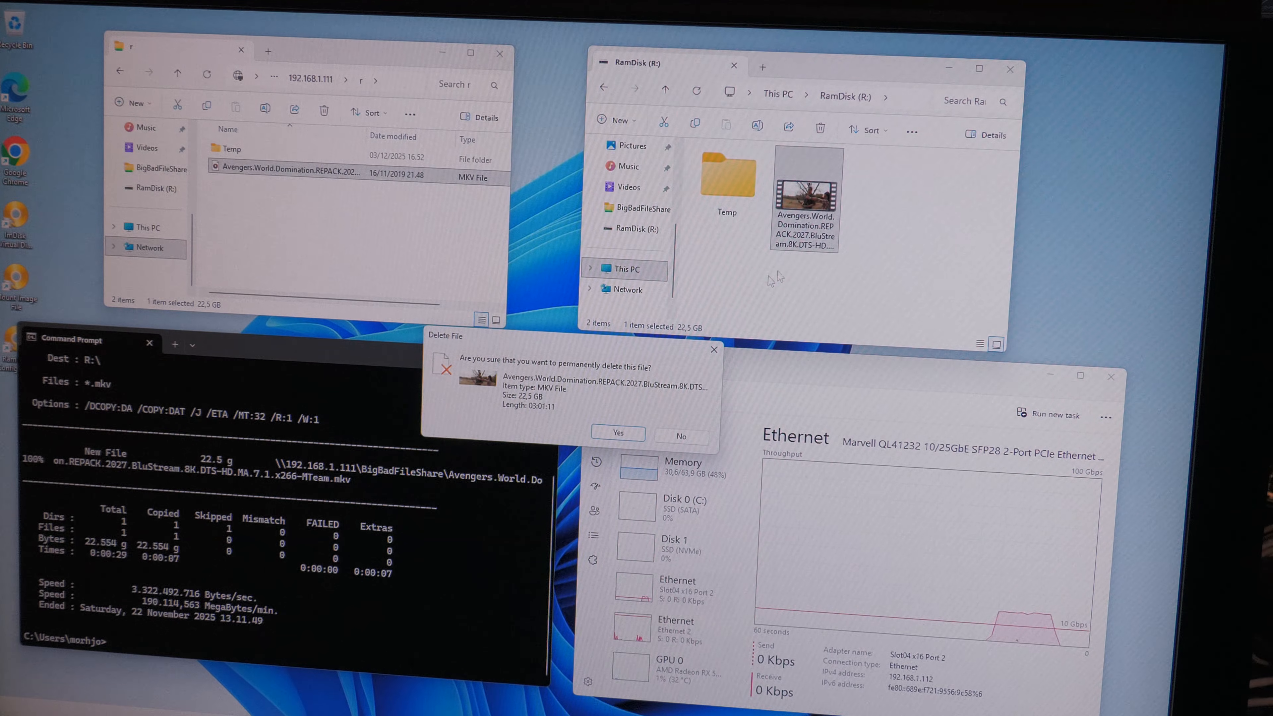
left_click(618, 433)
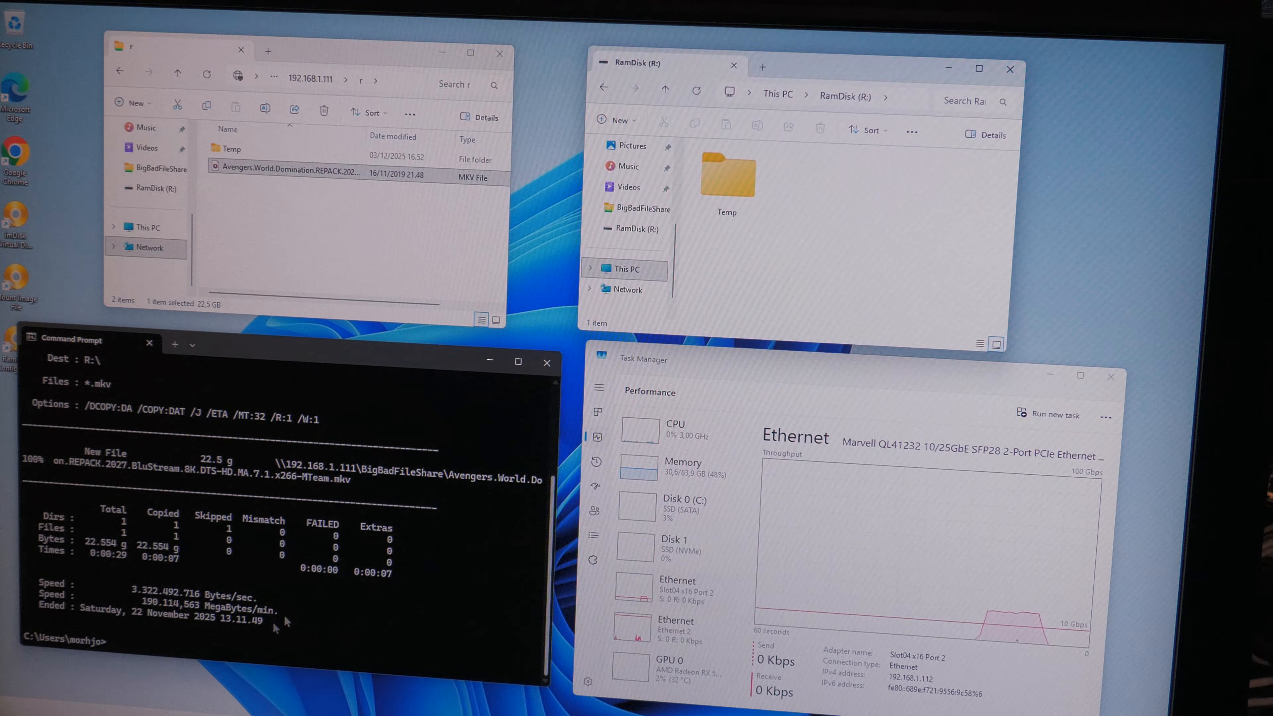
type("robocopy \\\\192.168.1.111\\BigBadFileShare R:\\ \"*.mkv\" /J /ETA /R:1 /W:1 /MT:32")
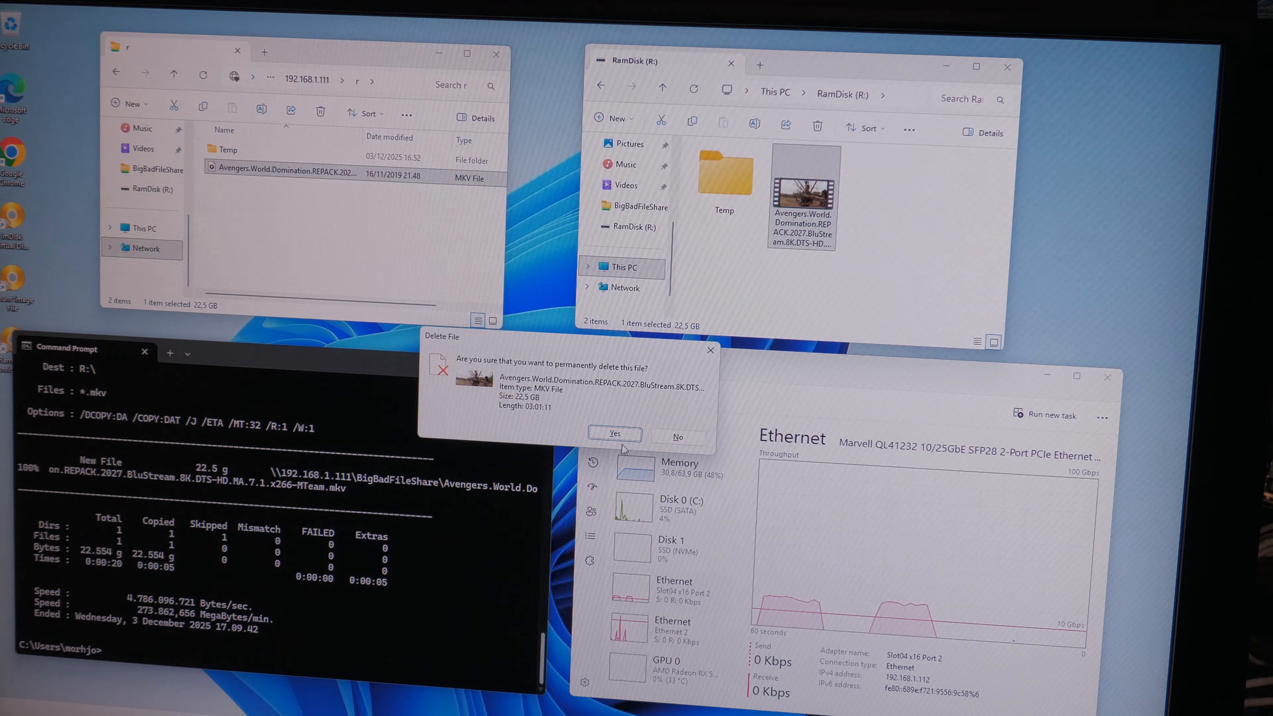
left_click(614, 435)
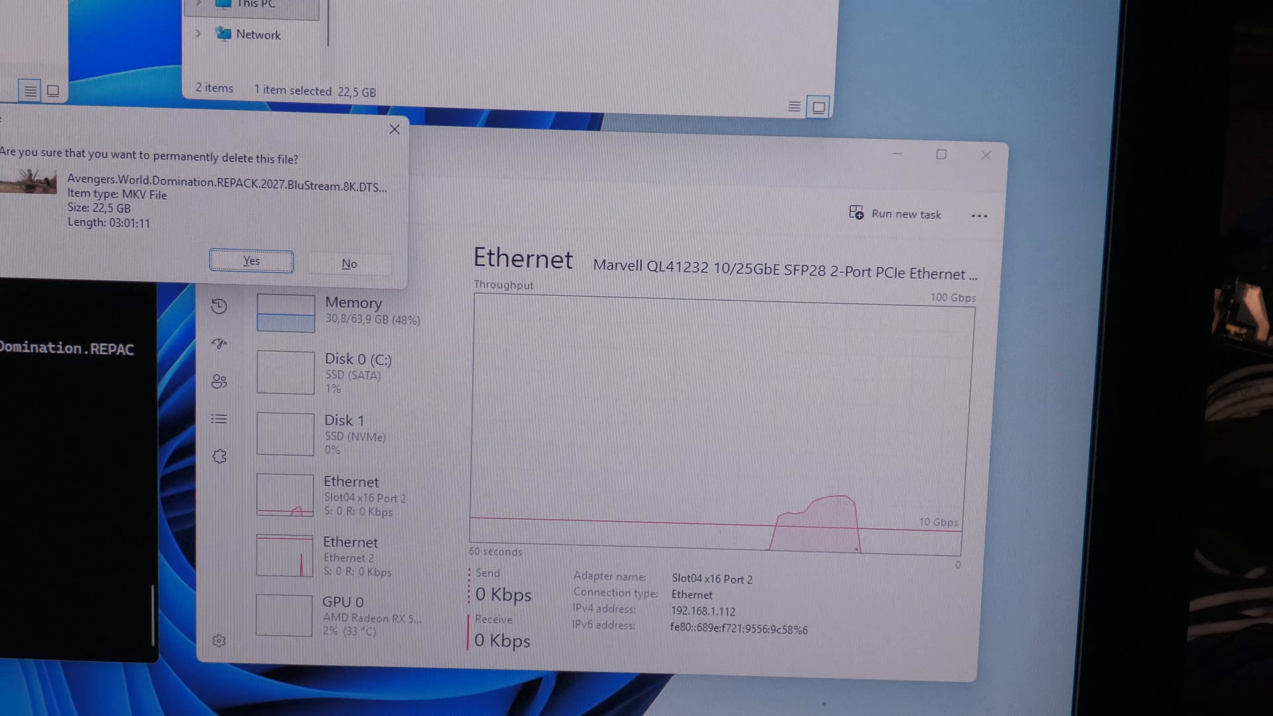
Watch the robocopy transfer to R:\ finish alongside Task Manager's Ethernet graph.
left_click(251, 261)
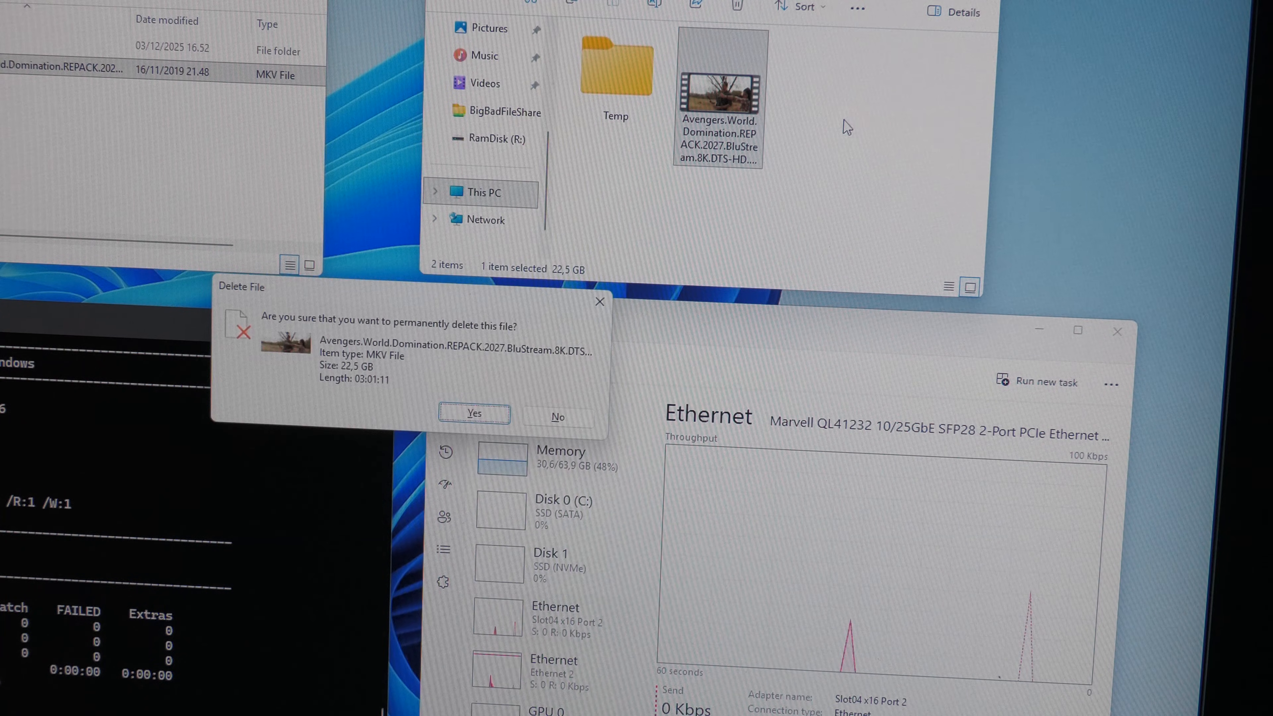
Confirm permanent deletion of the 22.5 GB MKV so R: holds only the Temp folder.
left_click(476, 414)
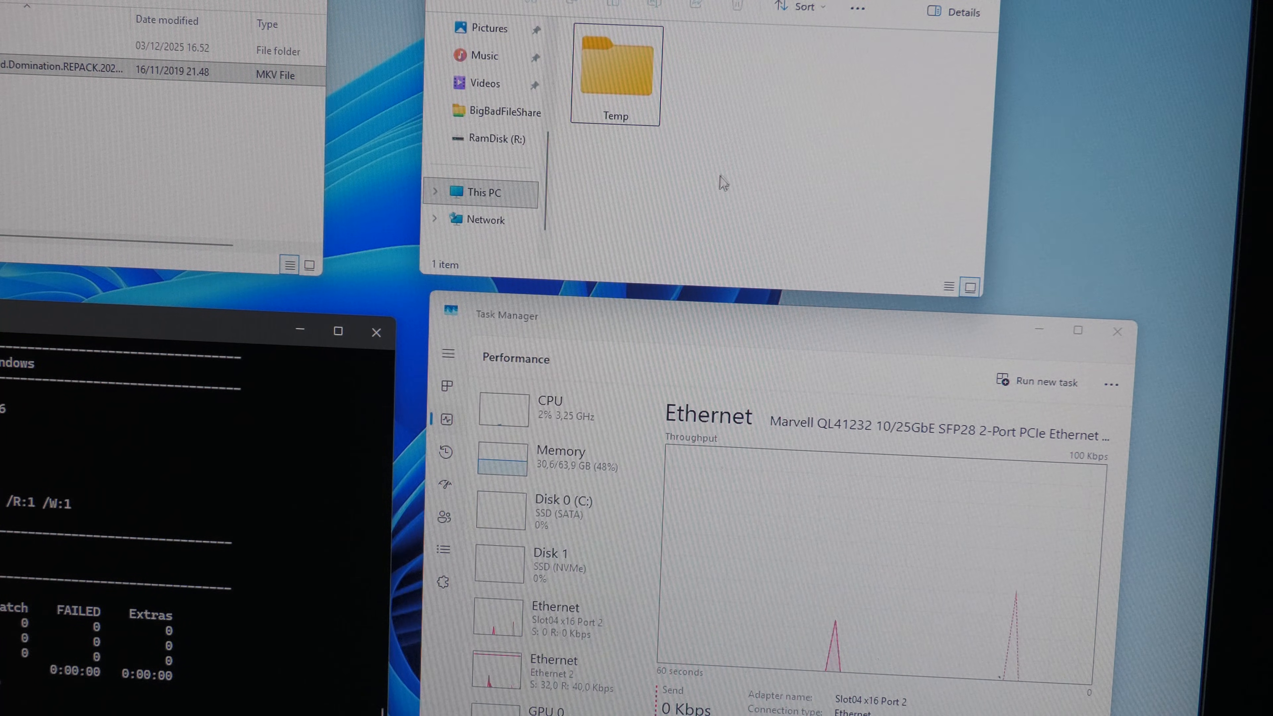